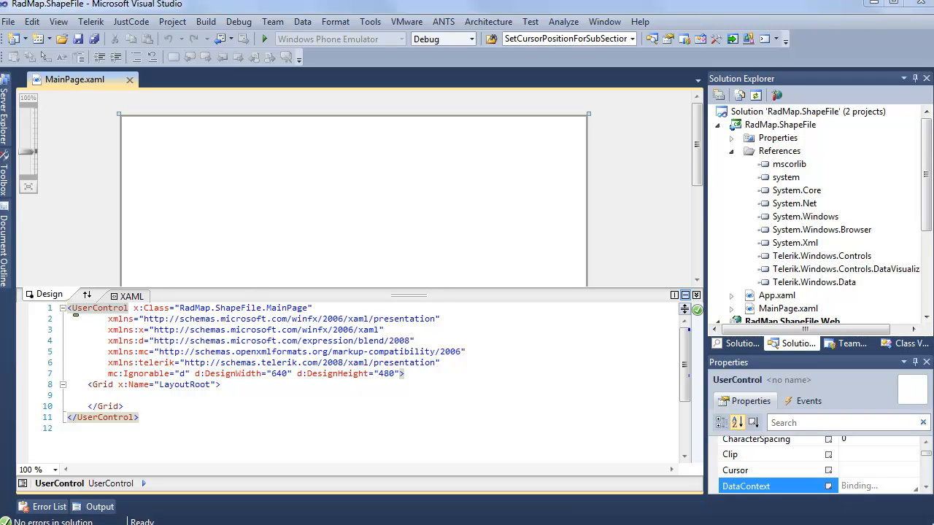
{"action": "mouse_move", "coordinate": [896, 269]}
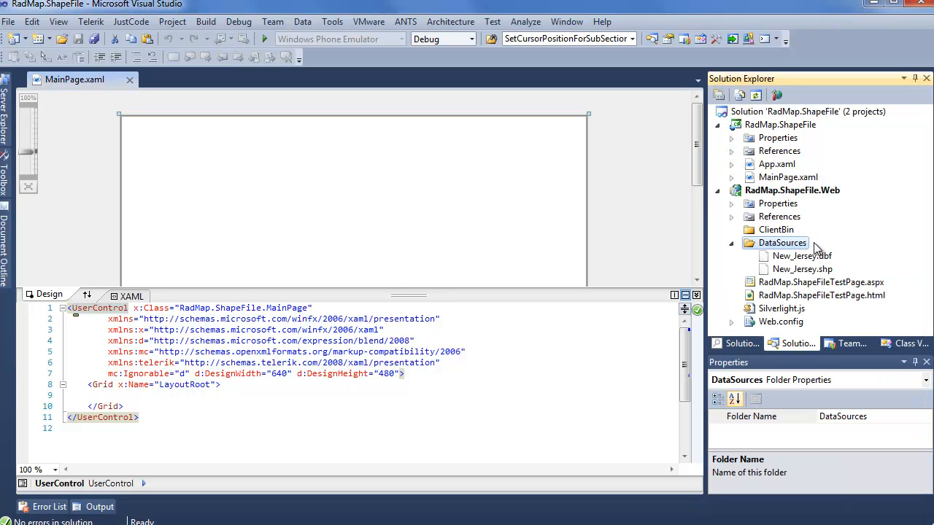
{"action": "mouse_move", "coordinate": [896, 247]}
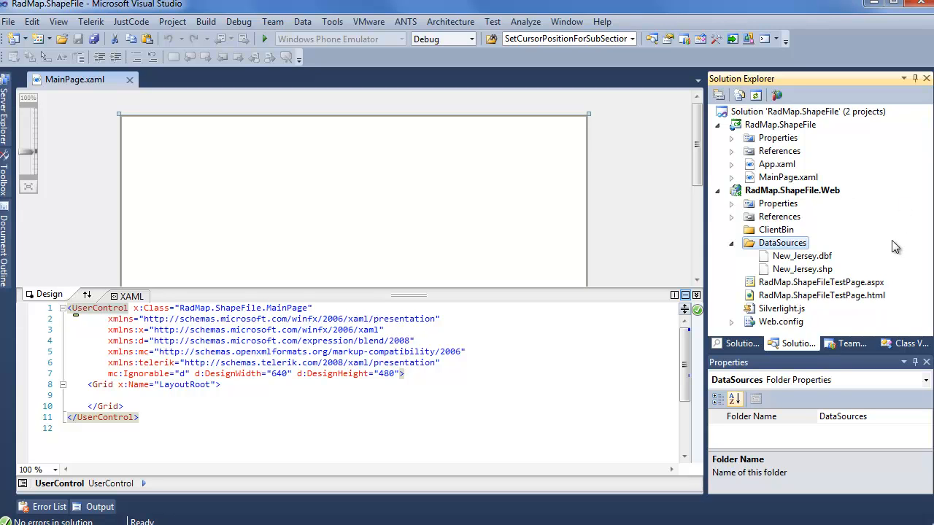
{"action": "mouse_move", "coordinate": [854, 264]}
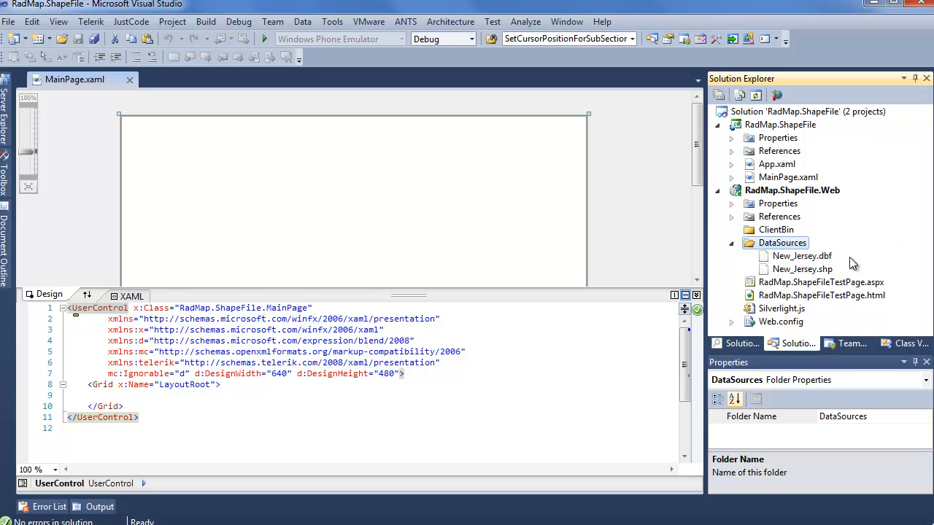
{"action": "mouse_move", "coordinate": [853, 234]}
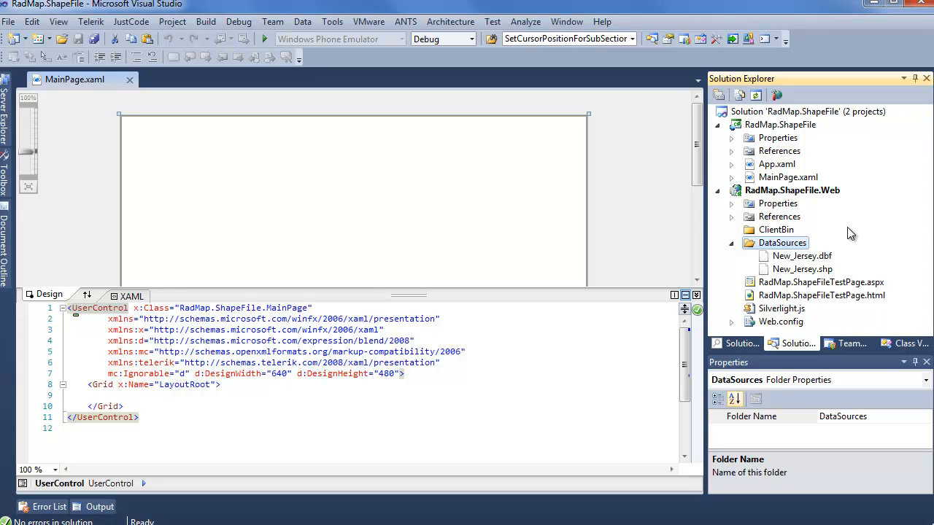
{"action": "mouse_move", "coordinate": [81, 343]}
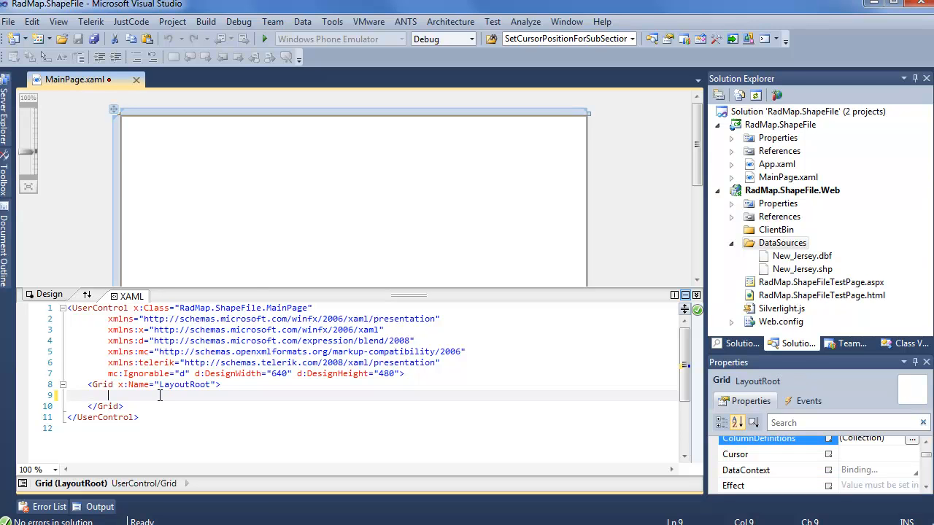
Declare a telerik:RadMap named xRadMap inside the LayoutRoot grid.
{"action": "type", "text": "<telerik:"}
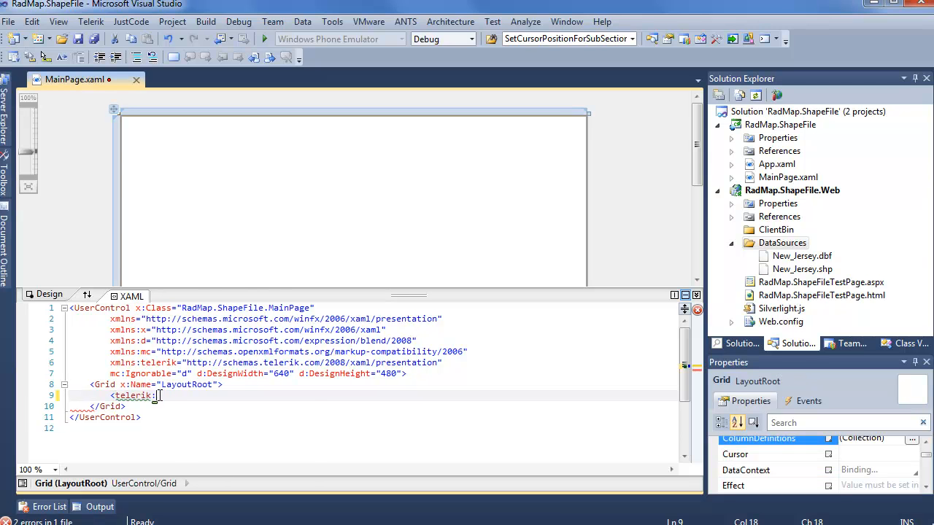
{"action": "type", "text": "RadMap x"}
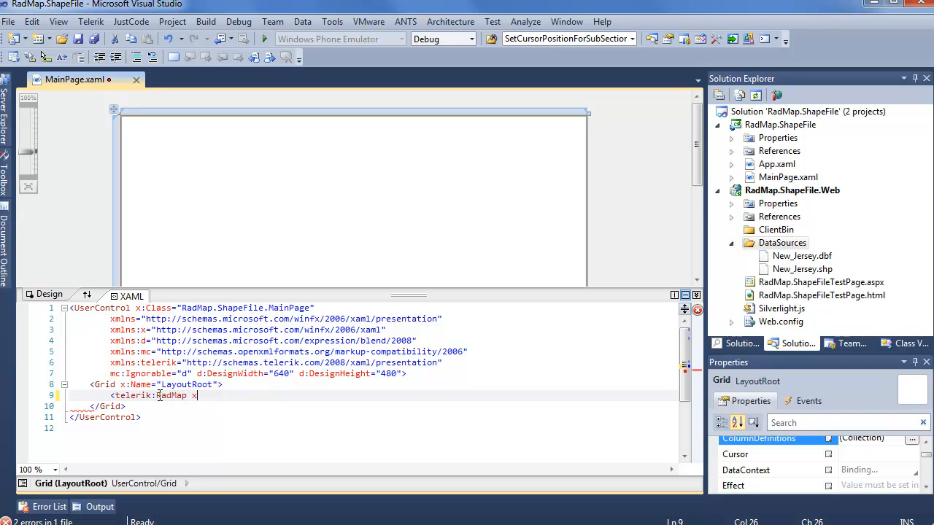
{"action": "type", "text": "x:Name=\"xRadMap\">"}
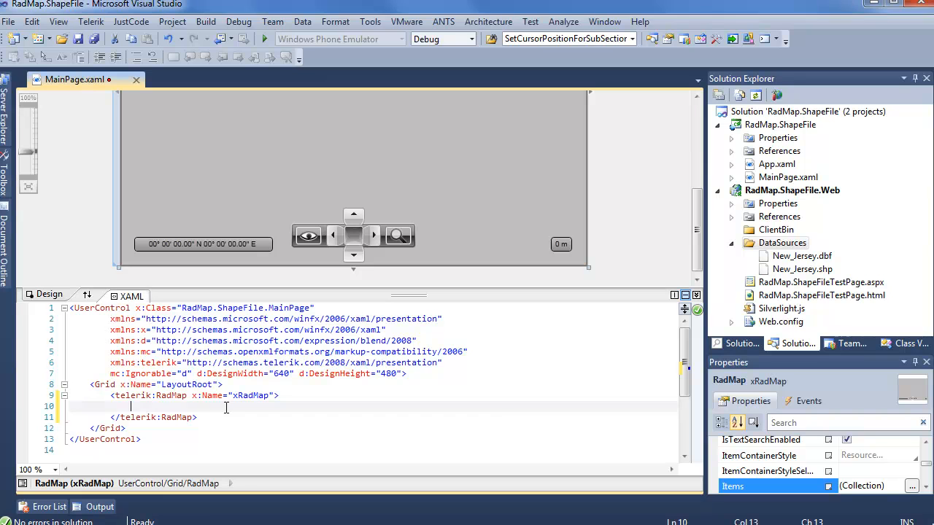
Give the RadMap a Provider element holding a telerik:EmptyProvider.
{"action": "type", "text": "telerik:RadMap.Provider></telerik:RadMap.Provider>"}
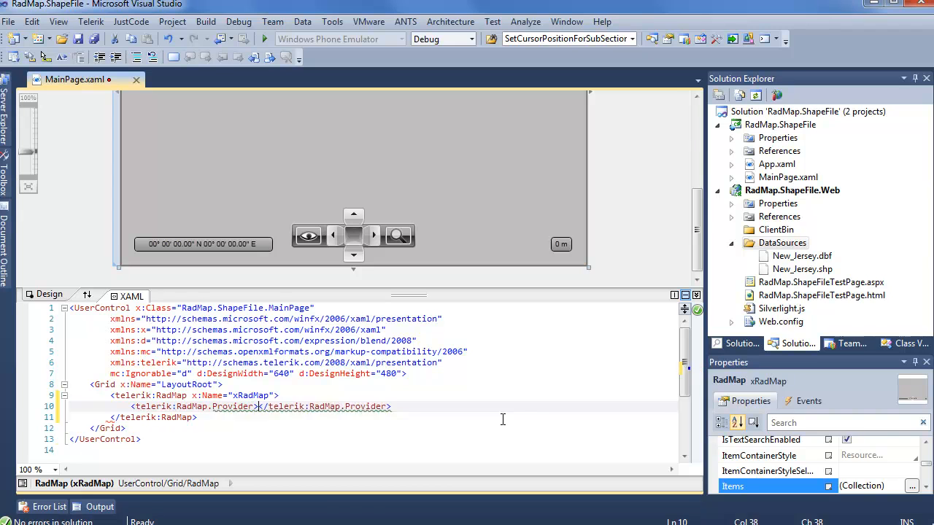
{"action": "type", "text": "E"}
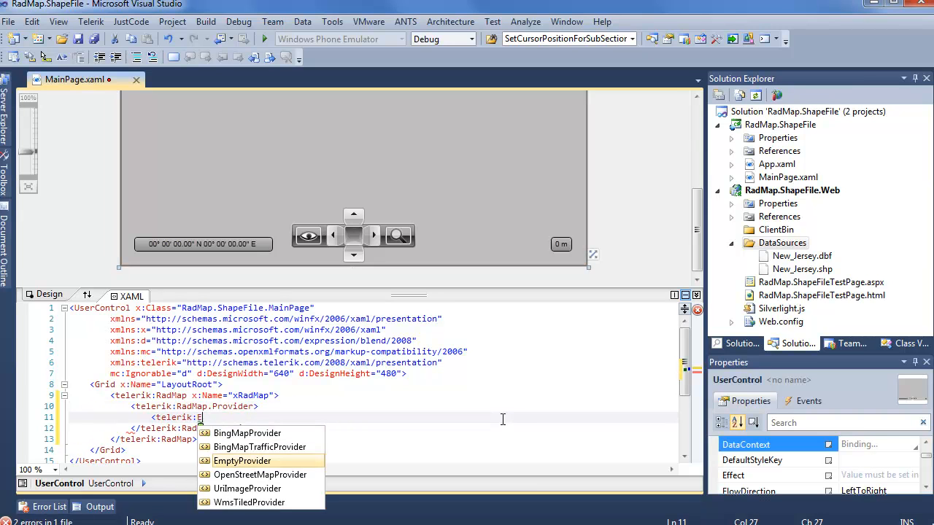
{"action": "left_click", "coordinate": [243, 461]}
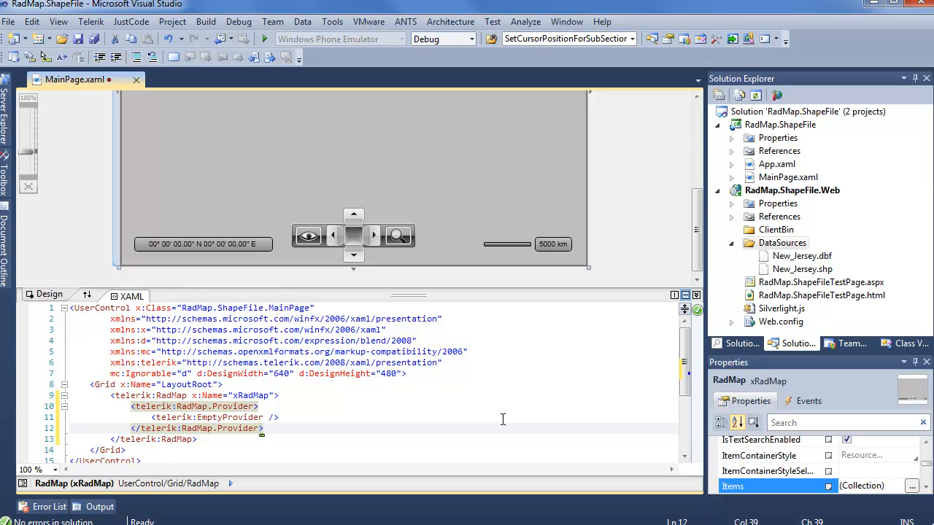
{"action": "key", "text": "Return"}
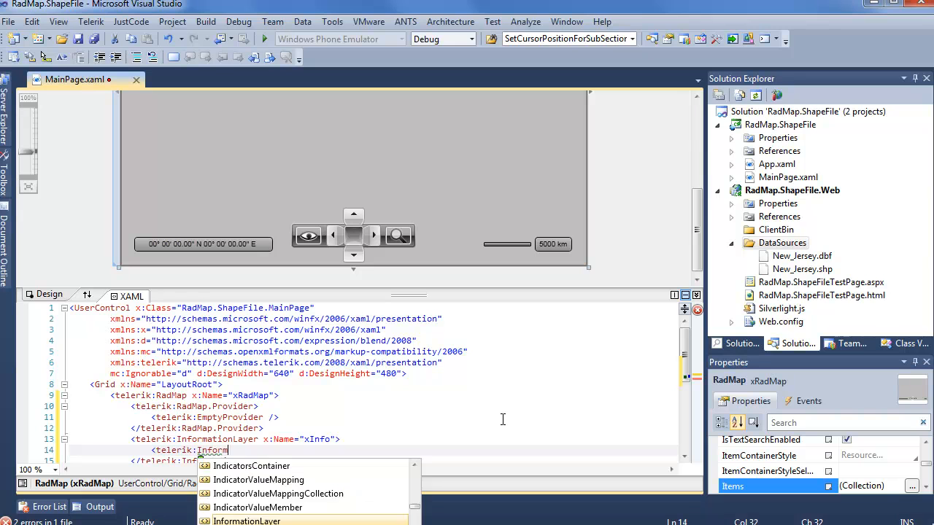
Add an InformationLayer.Reader holding MapShapeReader x:Name="xShapeReader" and save MainPage.xaml.
{"action": "type", "text": ".Reader>"}
{"action": "type", "text": "<telerik:MapShapeReader"}
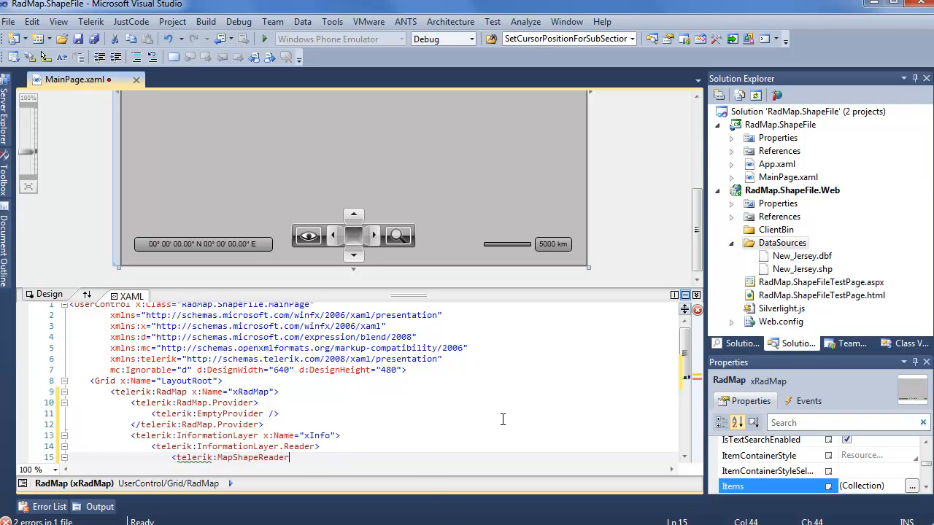
{"action": "type", "text": "x:Name=\"xShapeReader\" />"}
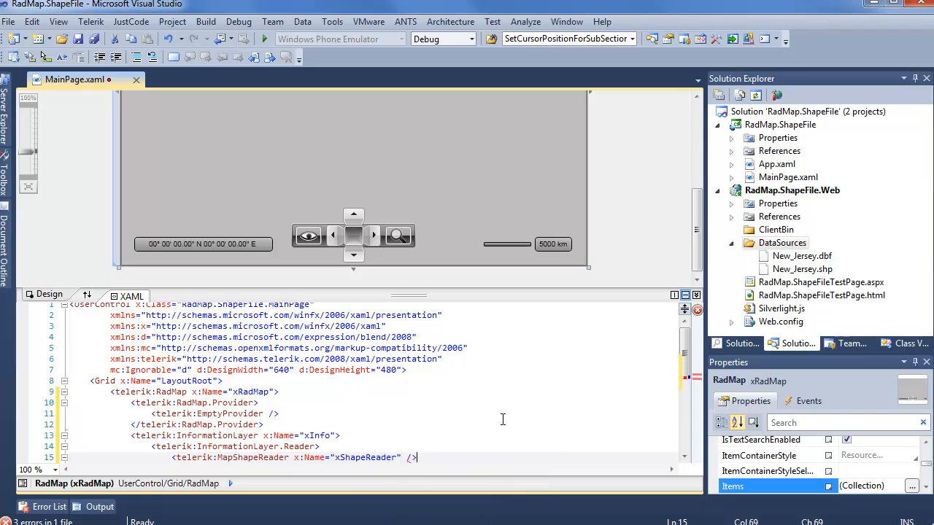
{"action": "left_click", "coordinate": [231, 459]}
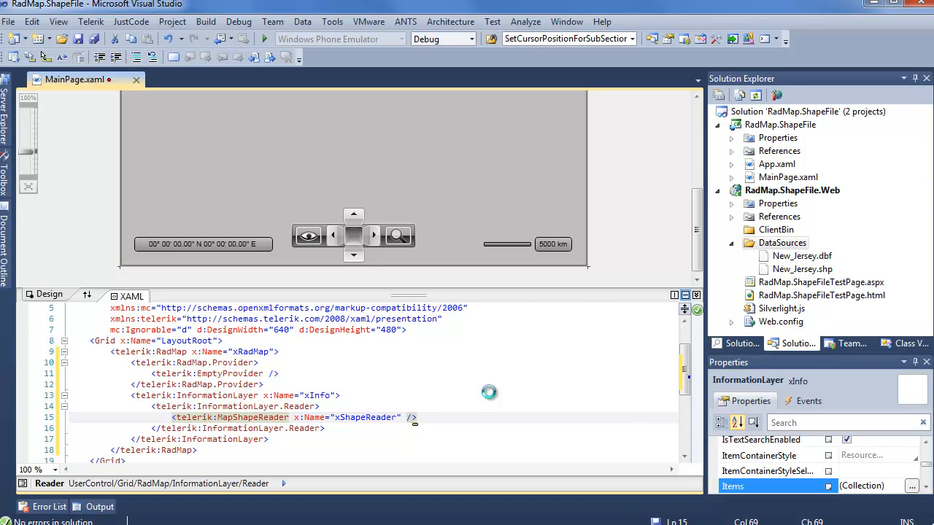
{"action": "key", "text": "ctrl+s"}
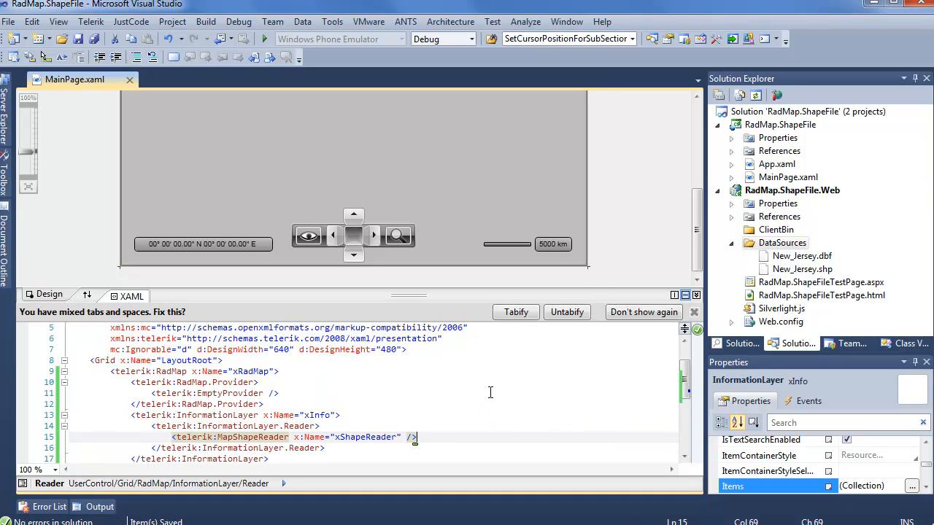
In MainPage.xaml.cs, hook up a MainPage_Loaded handler to this.Loaded.
{"action": "left_click", "coordinate": [191, 78]}
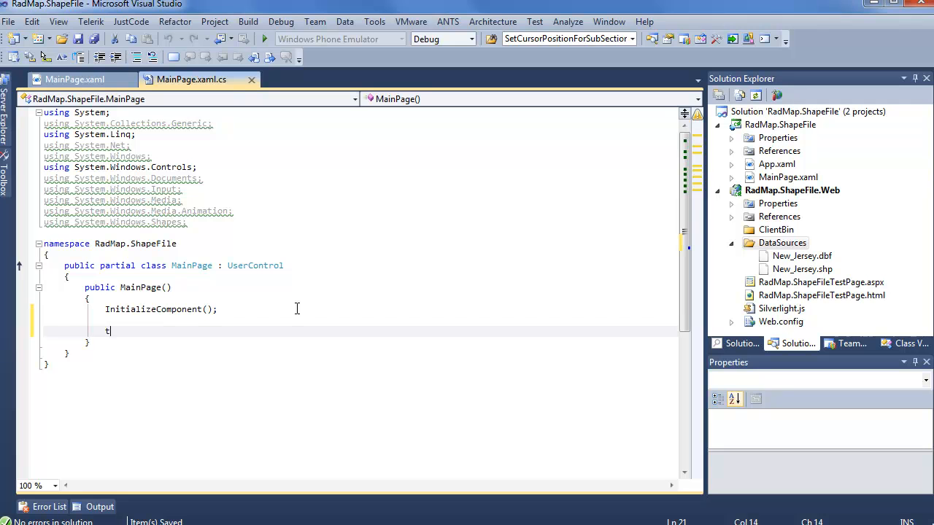
{"action": "type", "text": "this.Loaded +=new RoutedEventHandler(MainPage_Loaded);"}
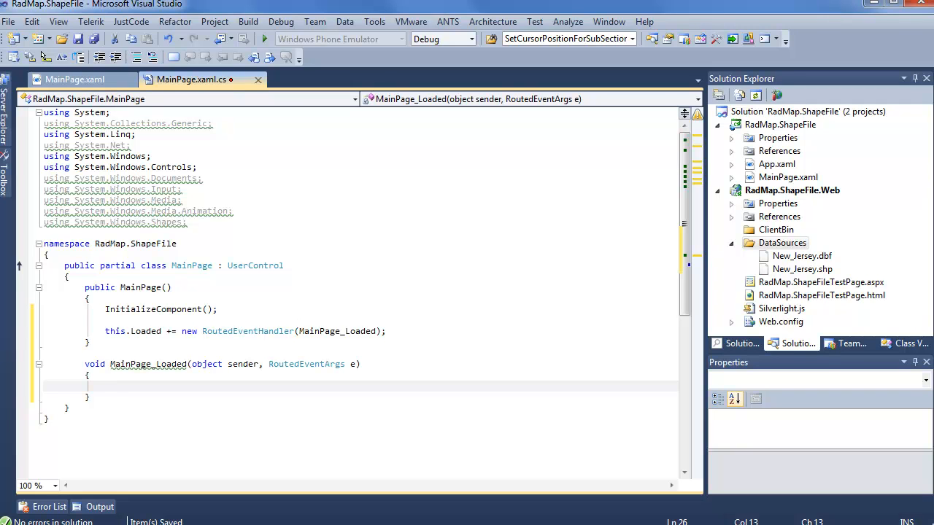
{"action": "mouse_move", "coordinate": [653, 260]}
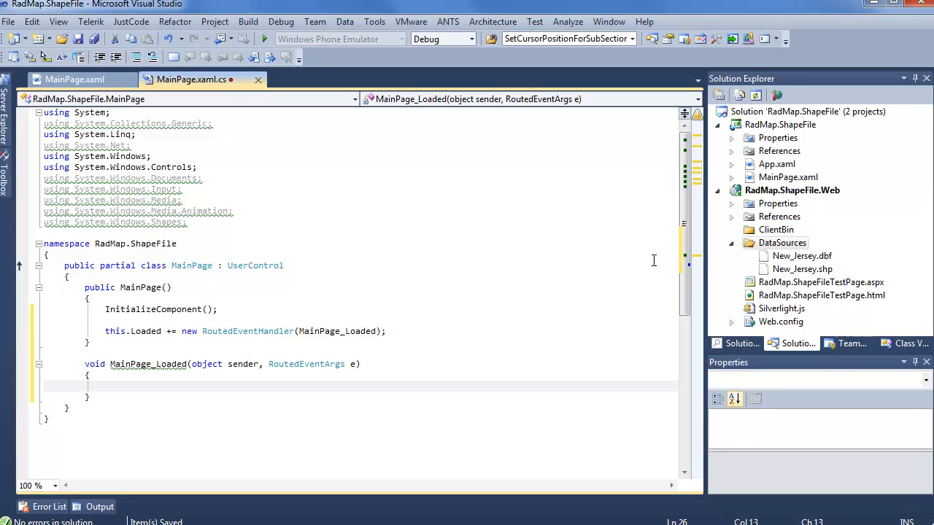
{"action": "mouse_move", "coordinate": [372, 273]}
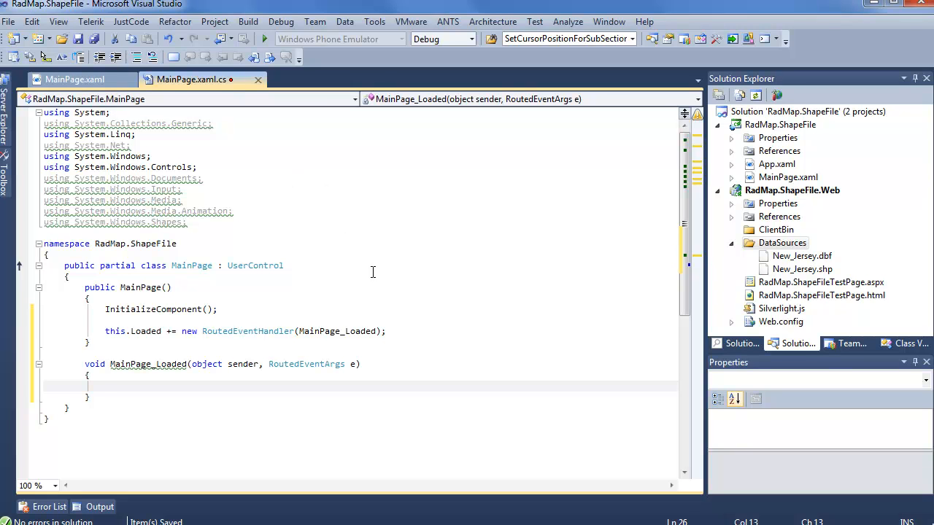
Set xShapeReader.Source to new Uri("DataSources/New_Jersey.shp", UriKind.Relative) in MainPage_Loaded.
{"action": "type", "text": "xsha"}
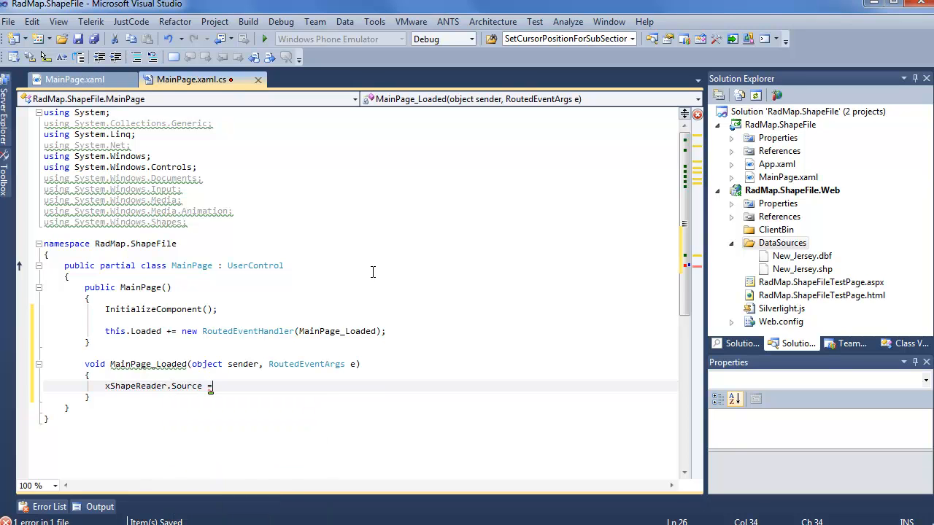
{"action": "type", "text": "new Uri(\"DataSources/New_"}
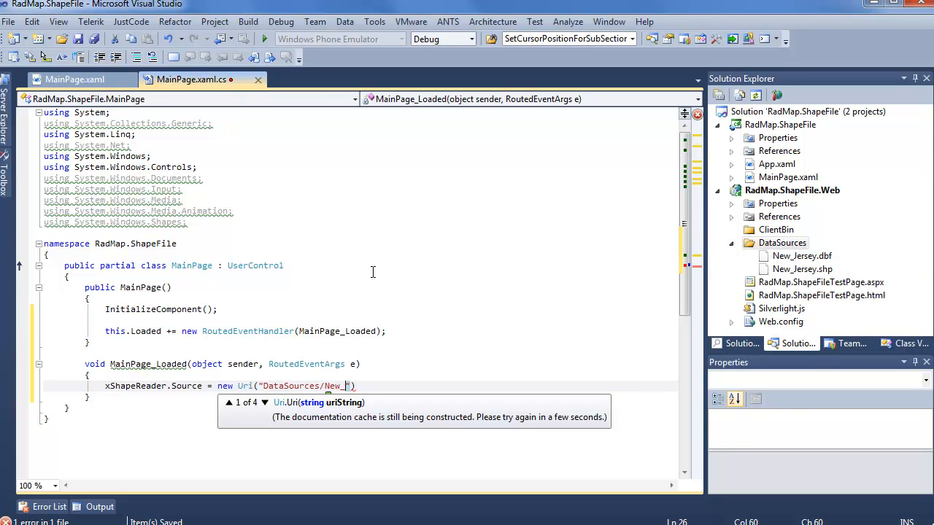
{"action": "type", "text": "Jersey.shp"}
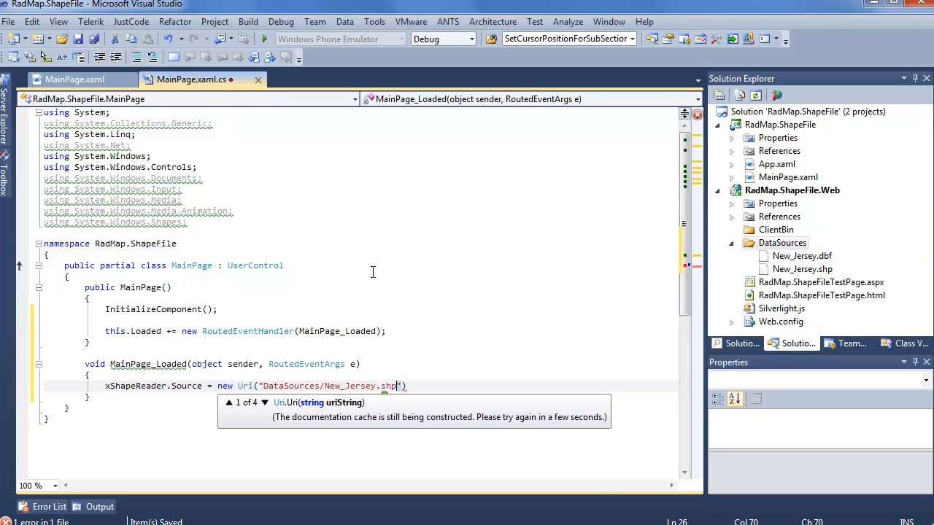
{"action": "type", "text": ", uri"}
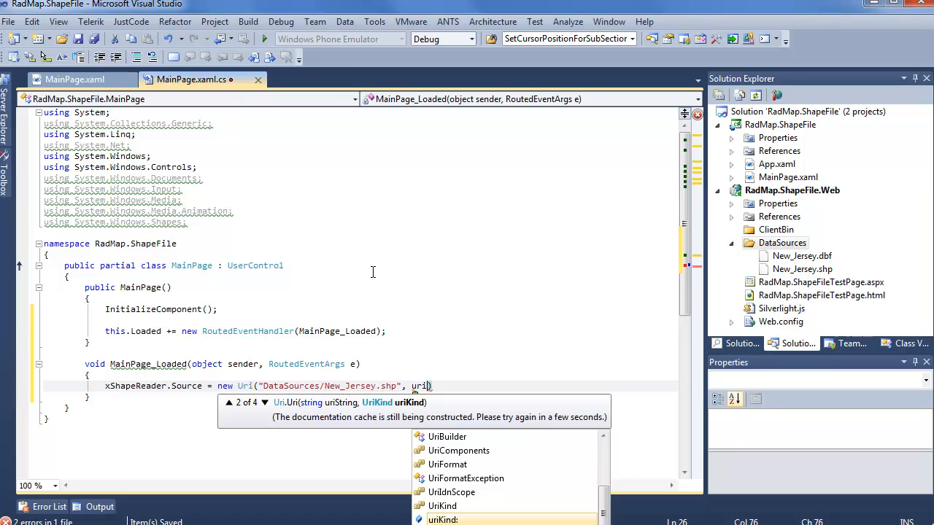
{"action": "type", "text": "UriKind.Relative"}
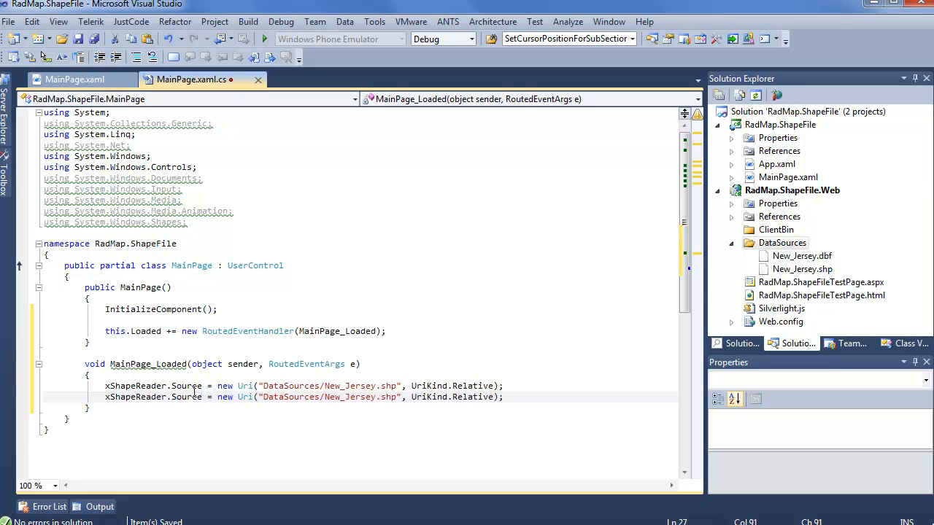
{"action": "type", "text": "da"}
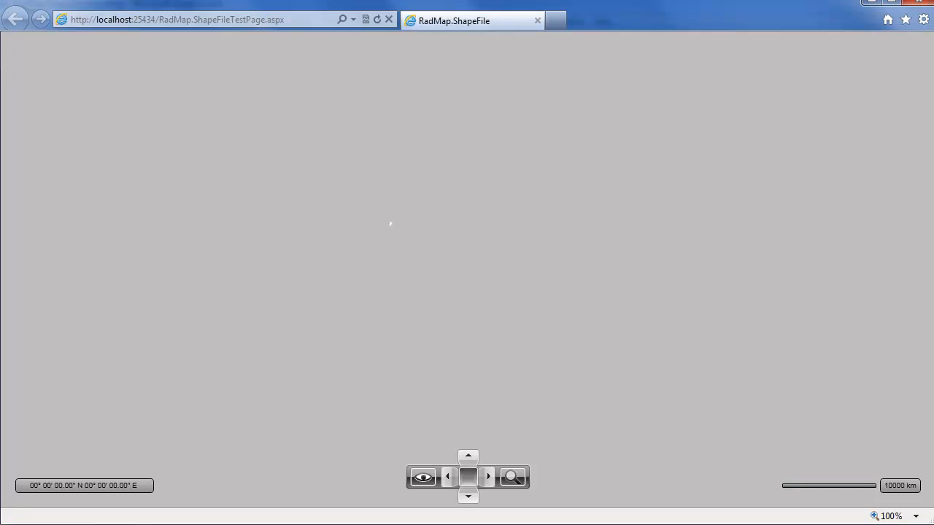
{"action": "mouse_move", "coordinate": [426, 248]}
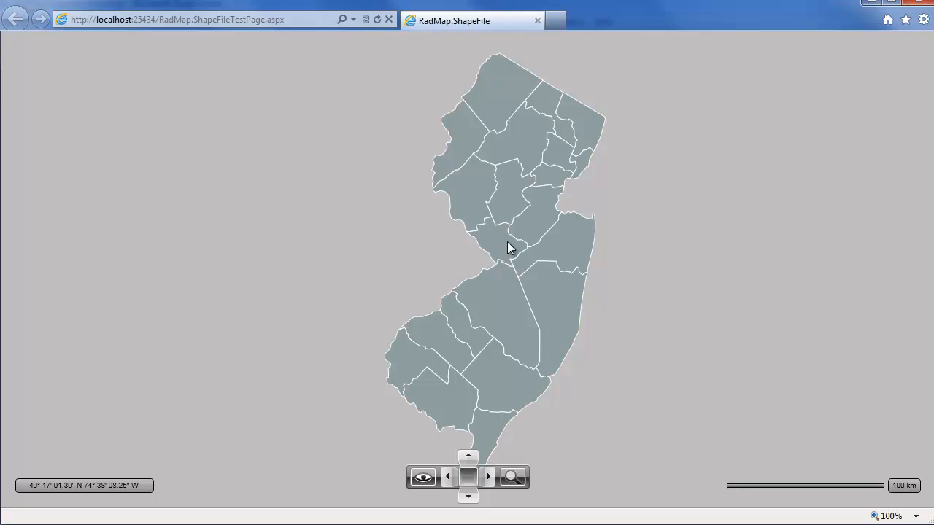
{"action": "mouse_move", "coordinate": [510, 251]}
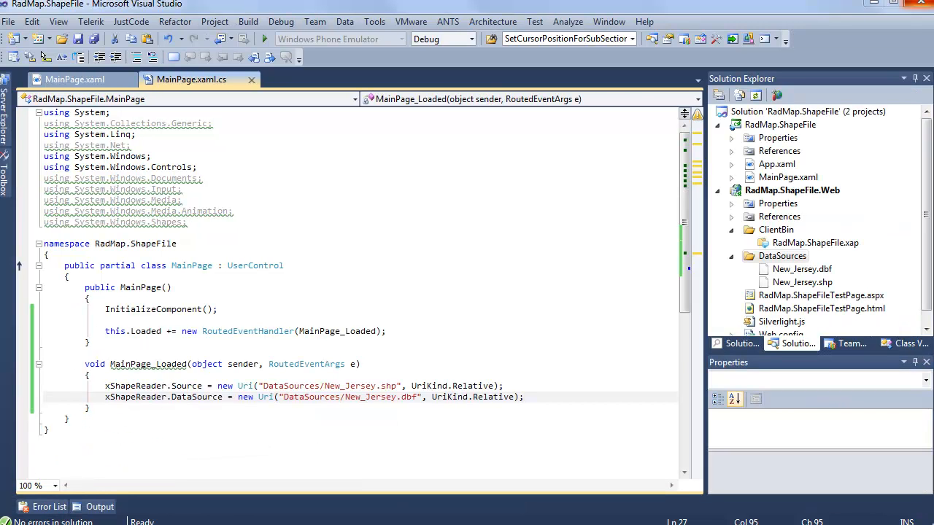
{"action": "mouse_move", "coordinate": [432, 145]}
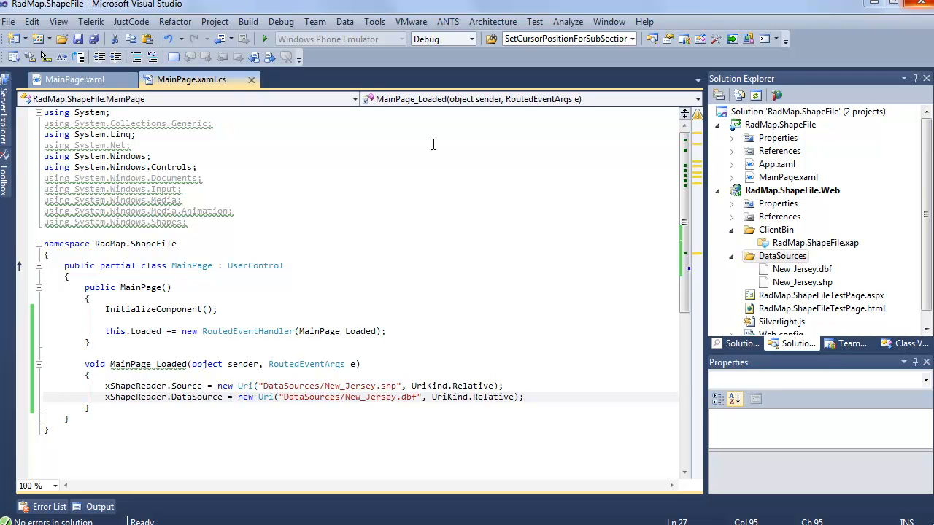
Switch back to the MainPage.xaml markup view.
{"action": "left_click", "coordinate": [73, 79]}
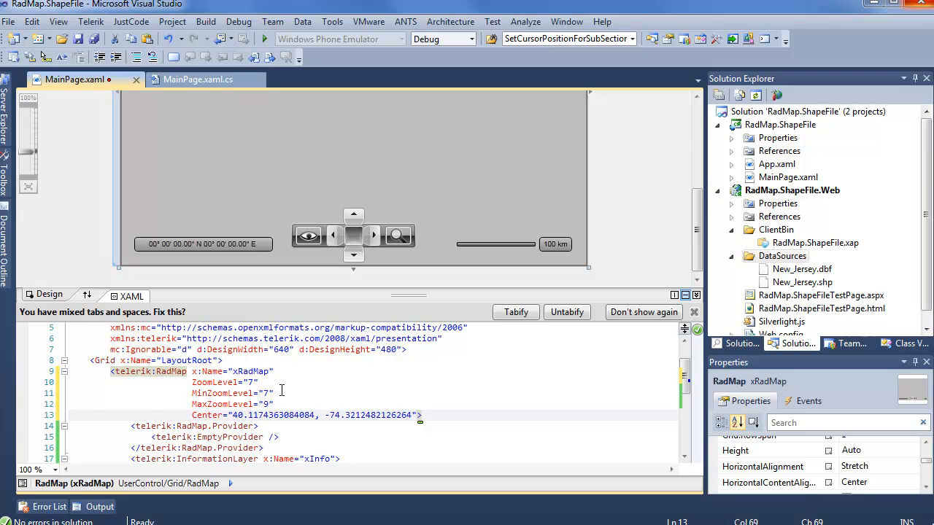
{"action": "mouse_move", "coordinate": [298, 386]}
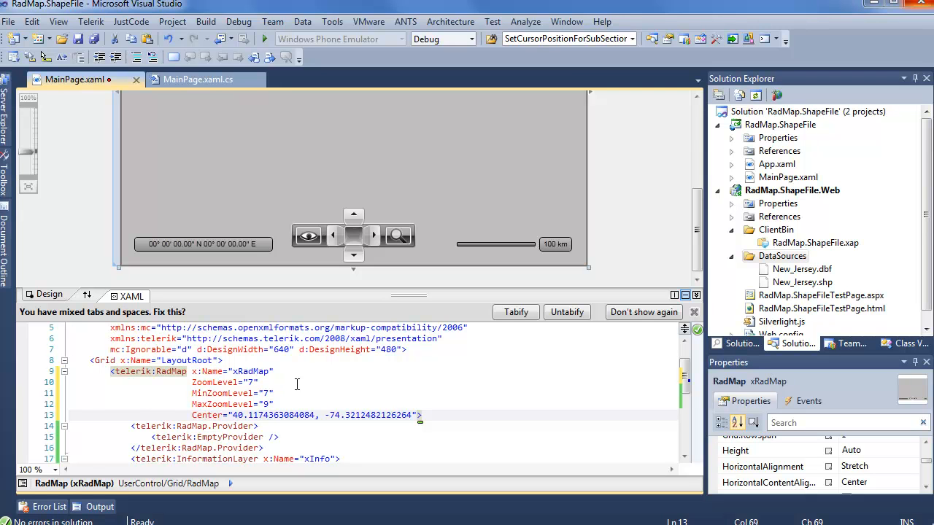
{"action": "mouse_move", "coordinate": [321, 397]}
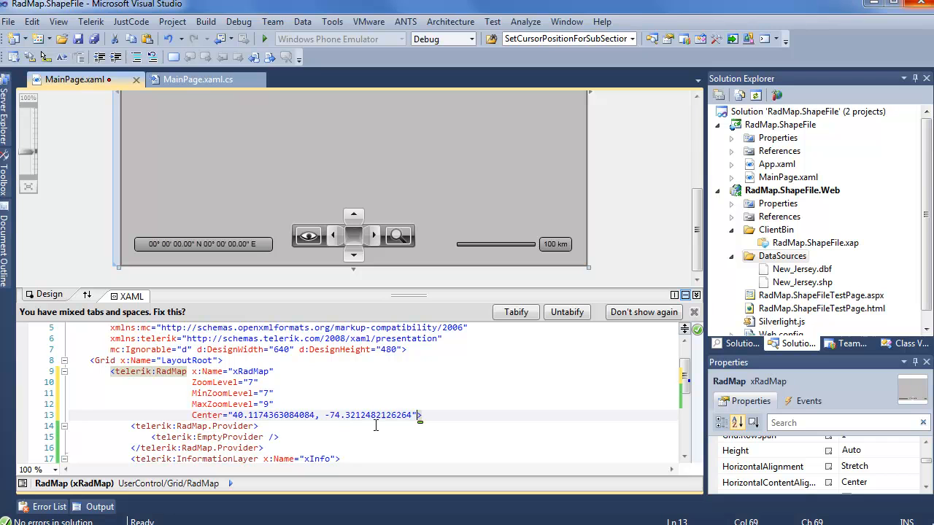
{"action": "mouse_move", "coordinate": [494, 406]}
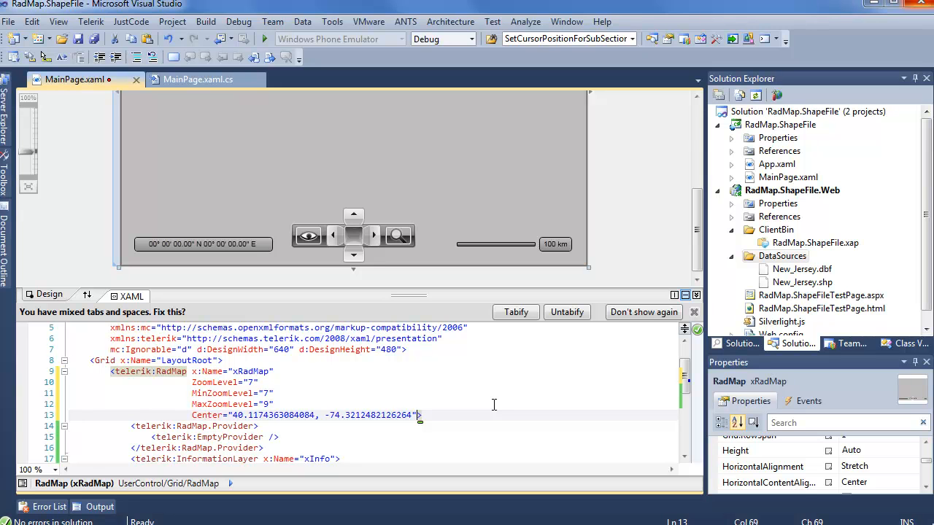
{"action": "mouse_move", "coordinate": [494, 406]}
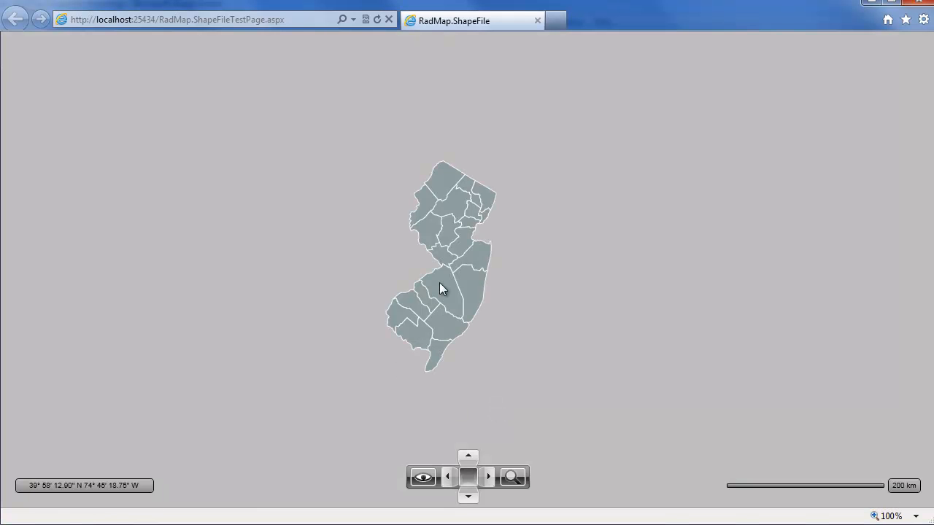
{"action": "mouse_move", "coordinate": [473, 222]}
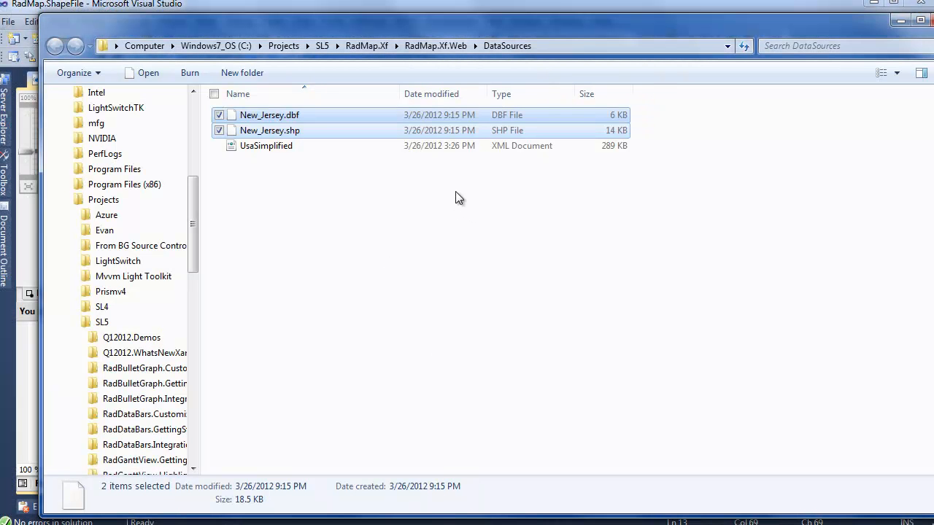
{"action": "mouse_move", "coordinate": [347, 209]}
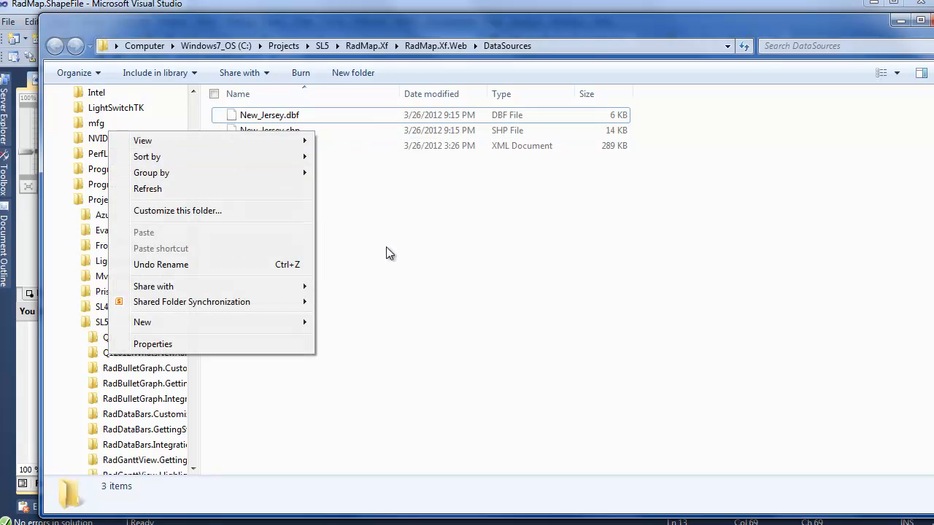
{"action": "right_click", "coordinate": [269, 130]}
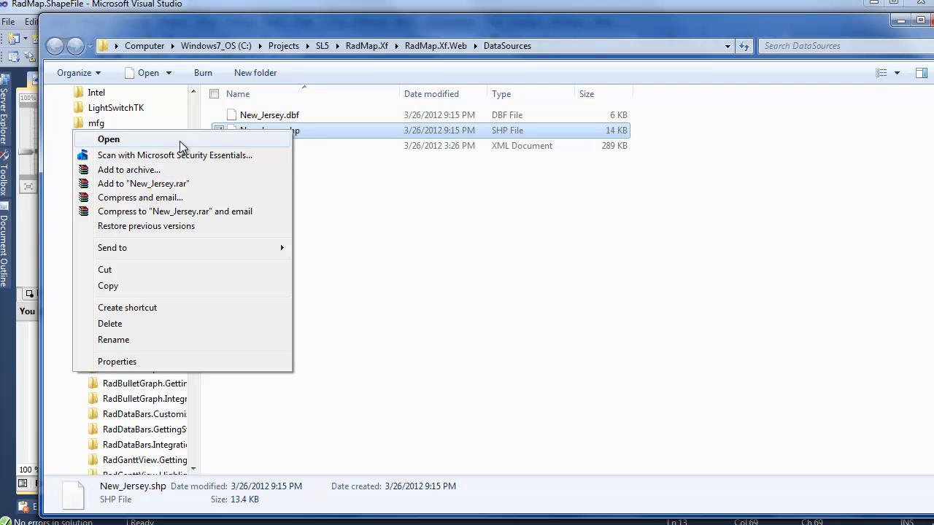
{"action": "left_click", "coordinate": [108, 139]}
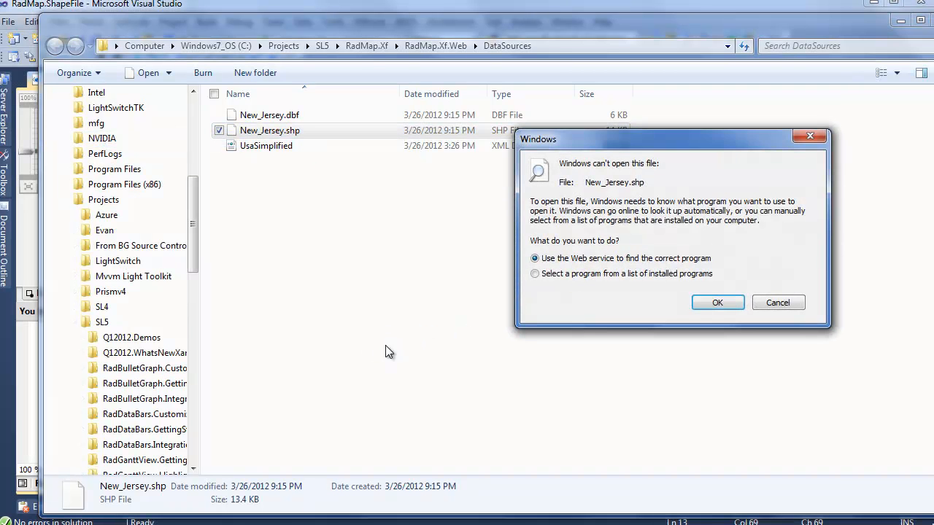
{"action": "left_click", "coordinate": [778, 303]}
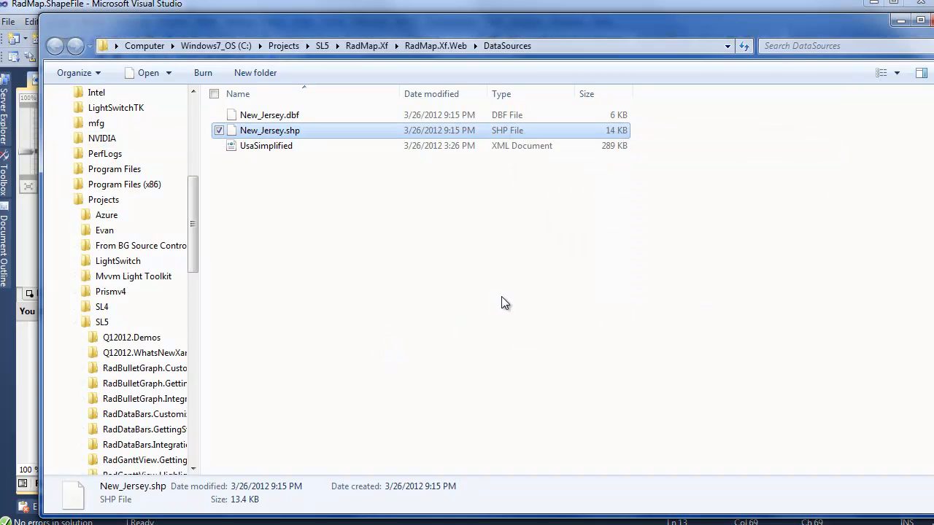
{"action": "double_click", "coordinate": [269, 130]}
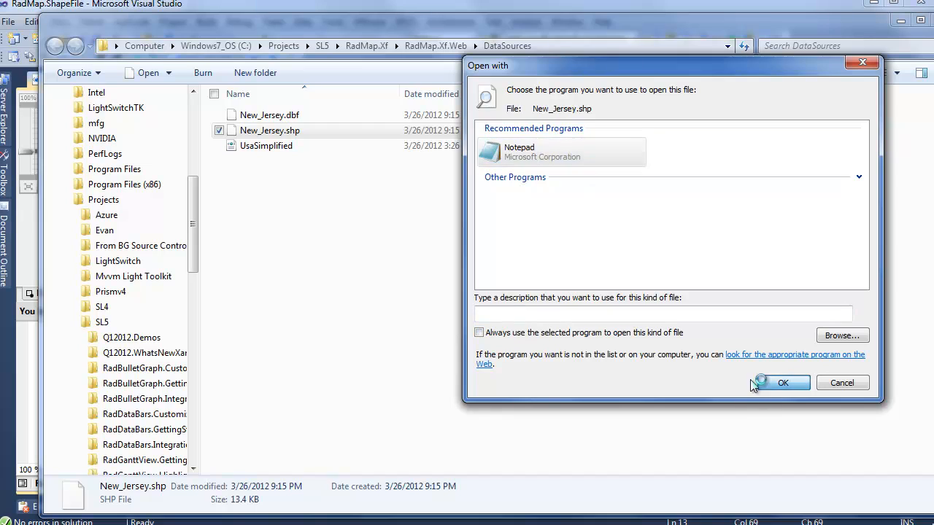
{"action": "left_click", "coordinate": [782, 382]}
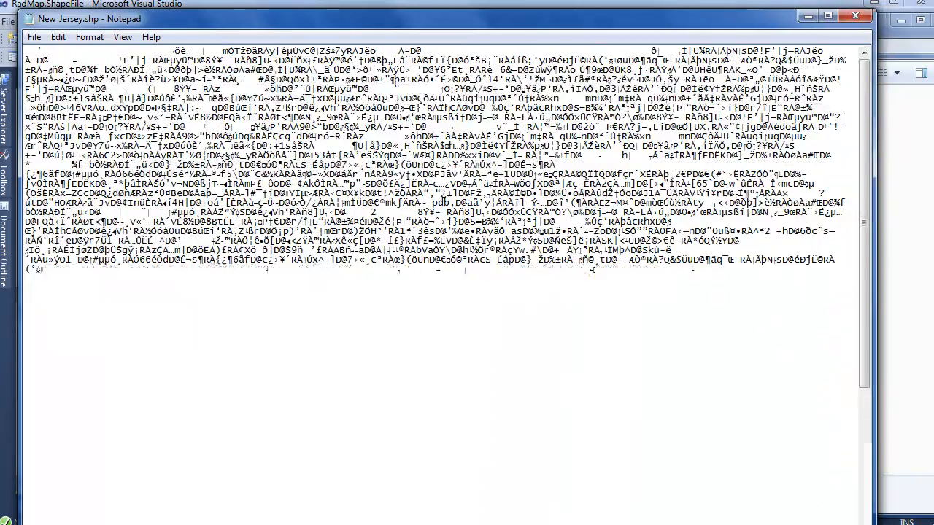
{"action": "scroll", "scroll_direction": "down", "scroll_amount": 3}
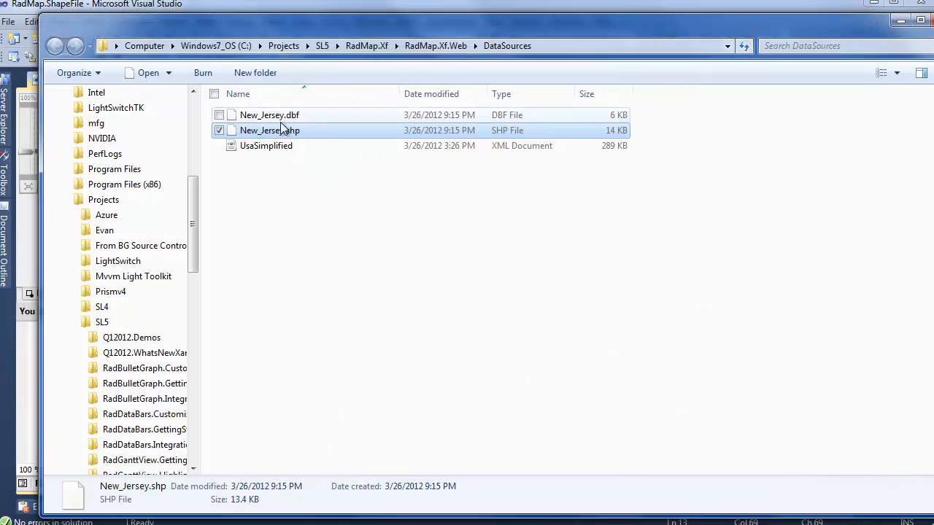
Open New_Jersey.dbf with Notepad via the choose-program dialog.
{"action": "right_click", "coordinate": [268, 114]}
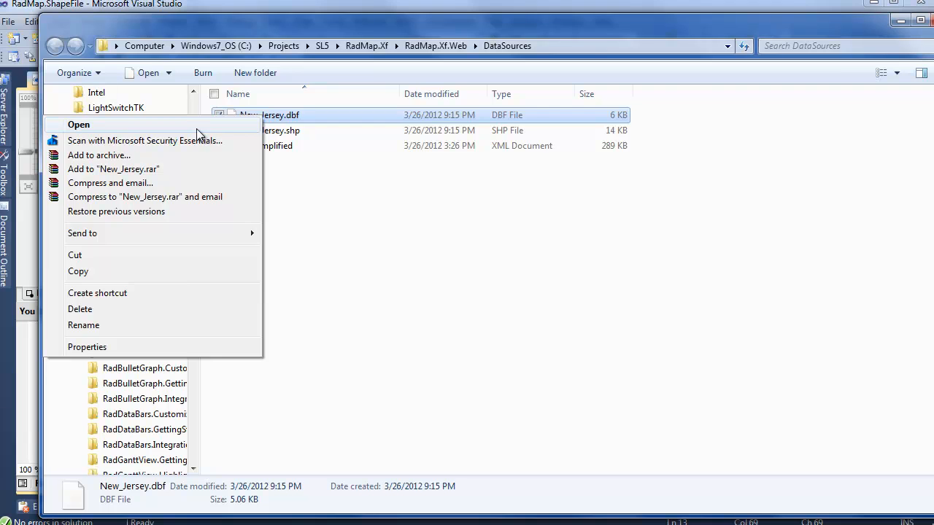
{"action": "left_click", "coordinate": [79, 124]}
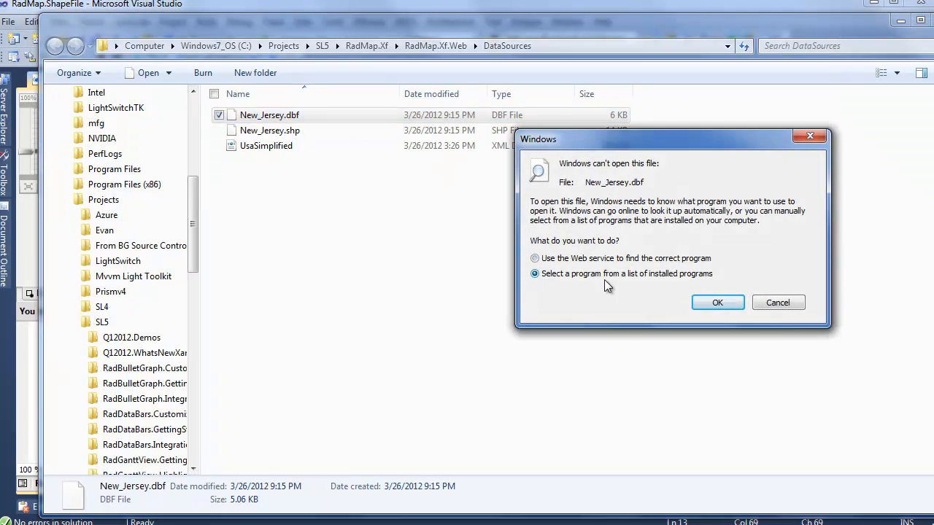
{"action": "left_click", "coordinate": [718, 302]}
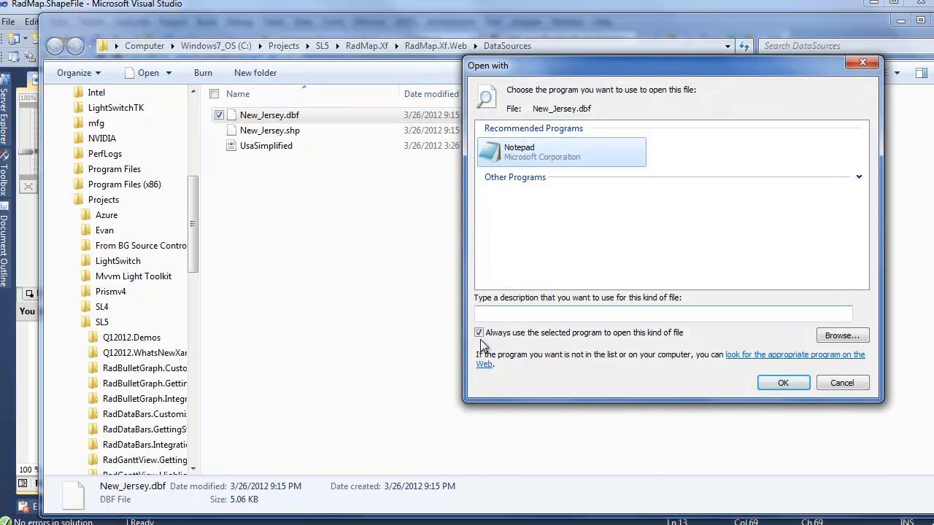
{"action": "left_click", "coordinate": [782, 382]}
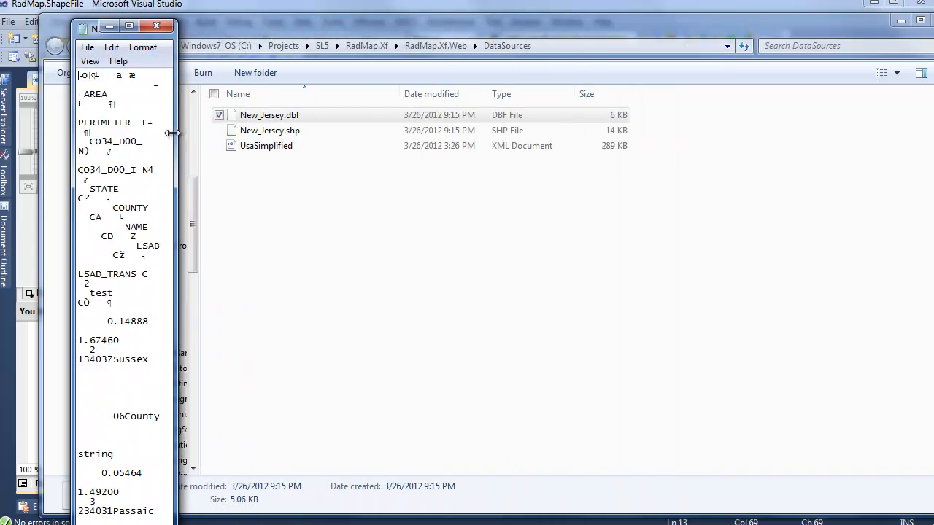
Widen Notepad and read the field list (AREA, PERIMETER, COUNTY, NAME), then return to Visual Studio.
{"action": "left_click_drag", "start_coordinate": [176, 133], "coordinate": [257, 133]}
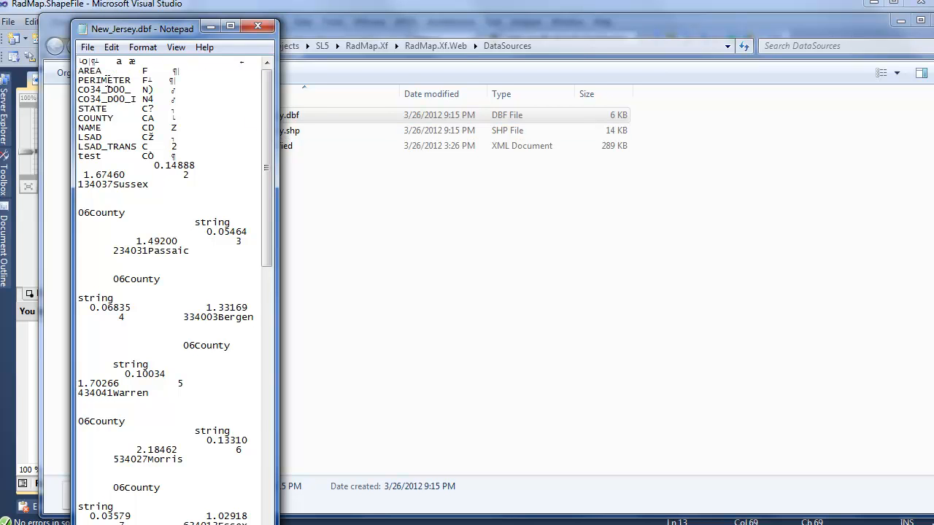
{"action": "double_click", "coordinate": [105, 79]}
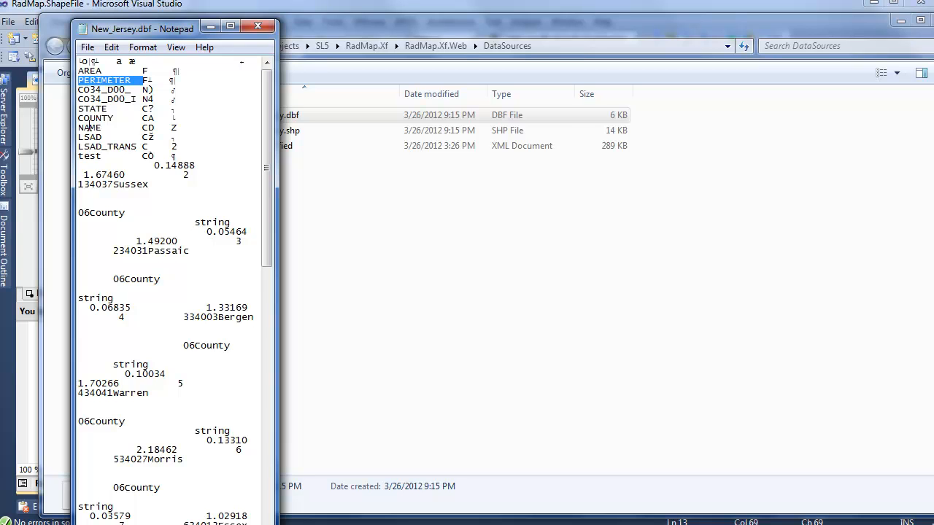
{"action": "left_click", "coordinate": [295, 114]}
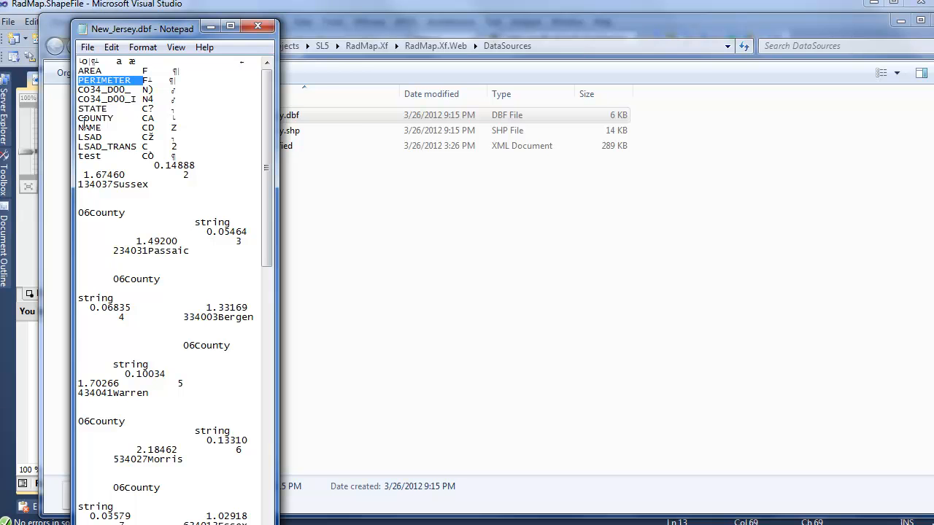
{"action": "left_click", "coordinate": [257, 29]}
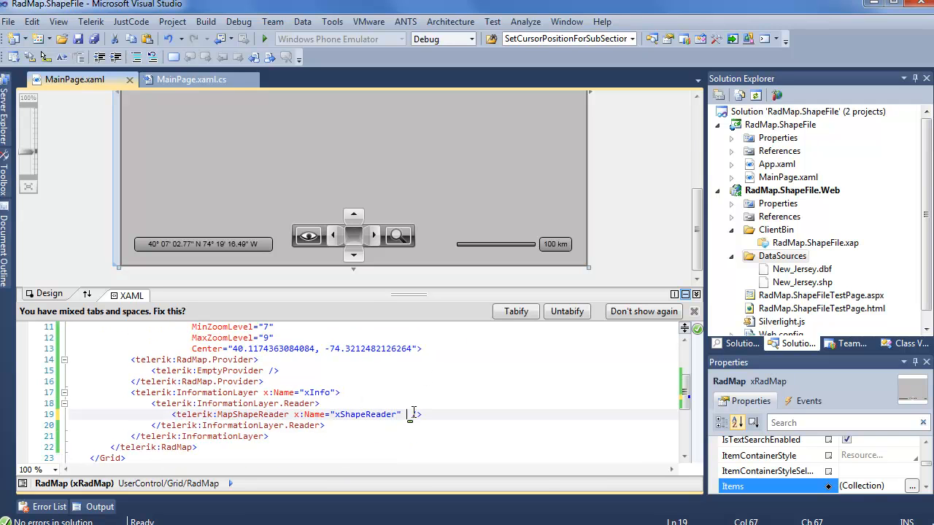
Add ToolTipFormat="NAME" to the xShapeReader MapShapeReader element.
{"action": "type", "text": "ToolTipFormat=\"\""}
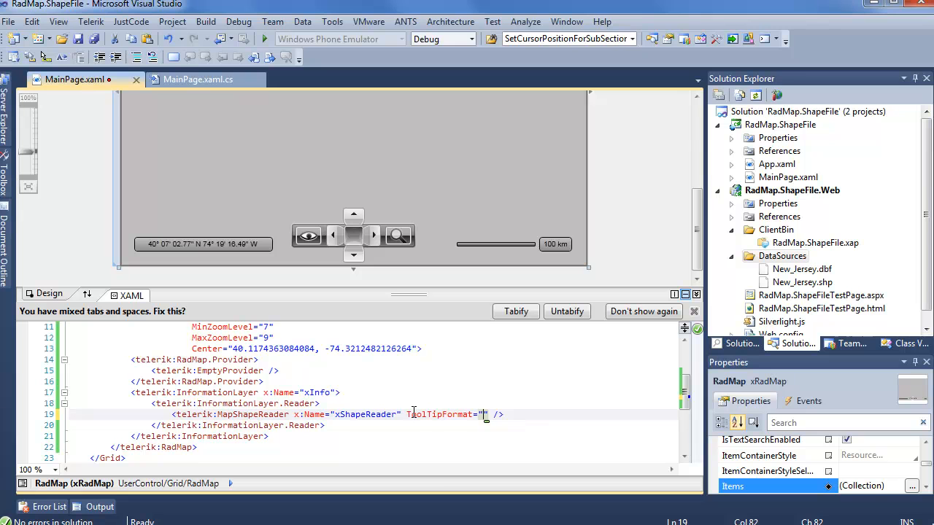
{"action": "type", "text": "NAME"}
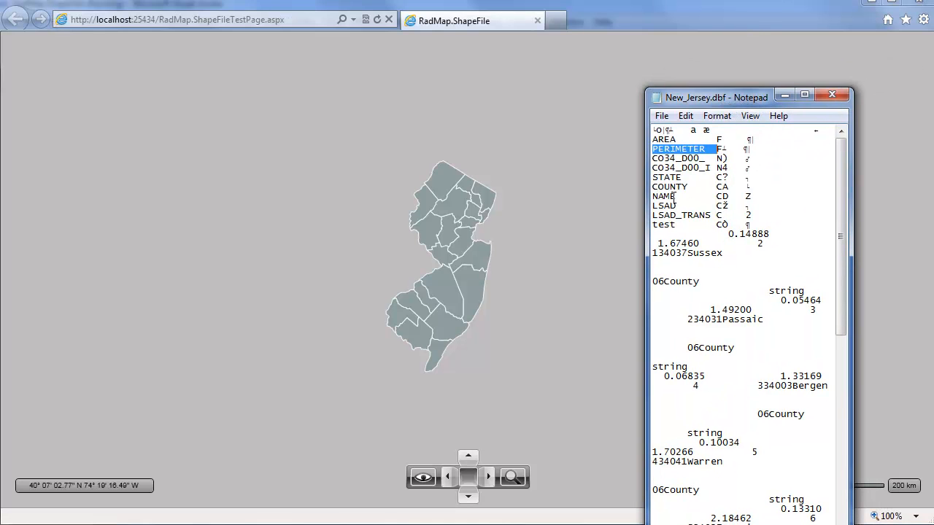
Bring the running map page in Internet Explorer to the front to hover county tooltips.
{"action": "left_click", "coordinate": [832, 95]}
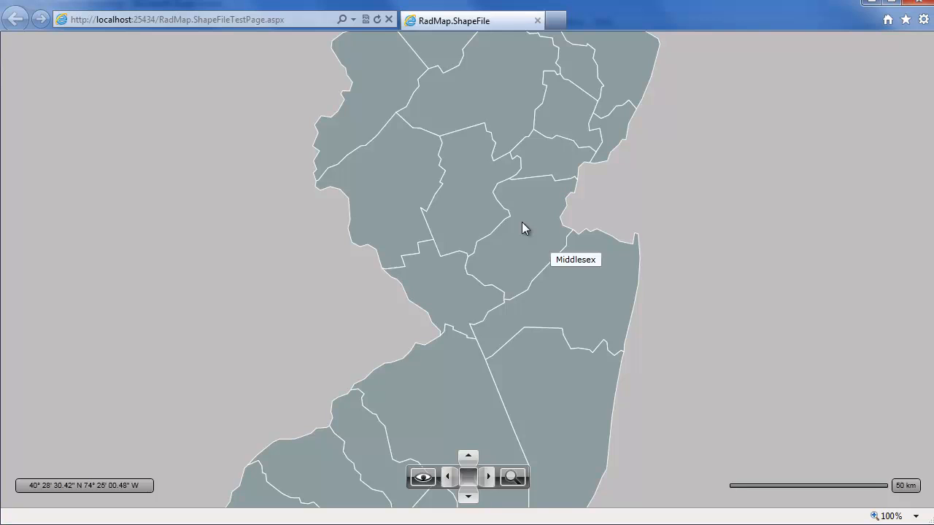
{"action": "mouse_move", "coordinate": [431, 289]}
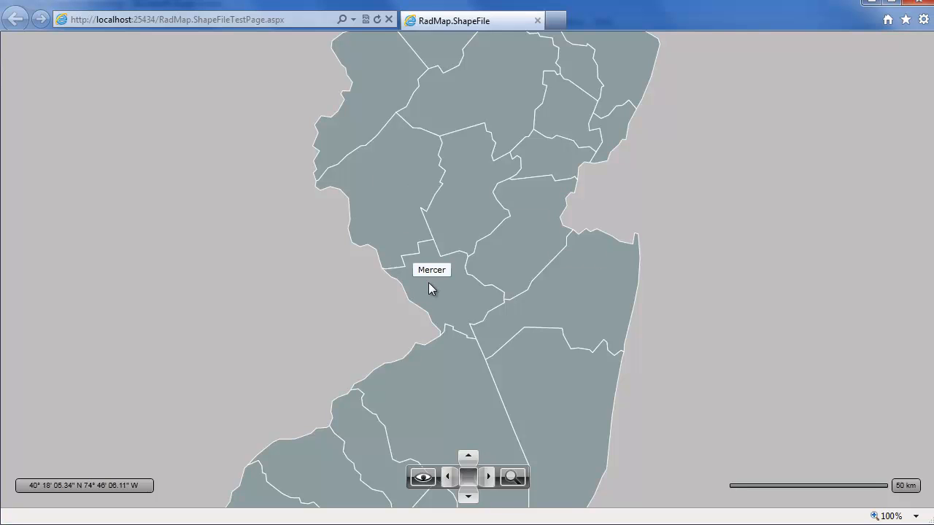
{"action": "mouse_move", "coordinate": [464, 197]}
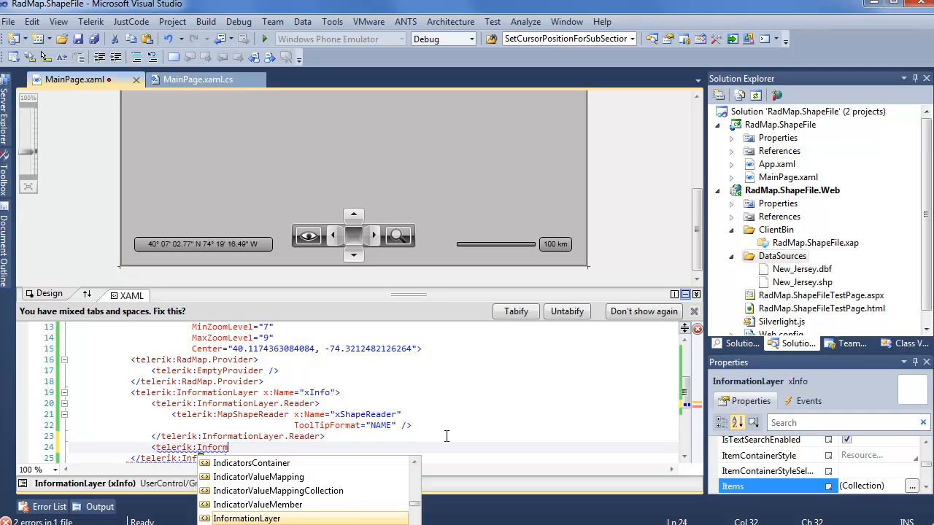
Add InformationLayer.ShapeFill with MapShapeFill Fill="LightBlue" Stroke="DarkGray" StrokeThickness="2".
{"action": "type", "text": "Shape"}
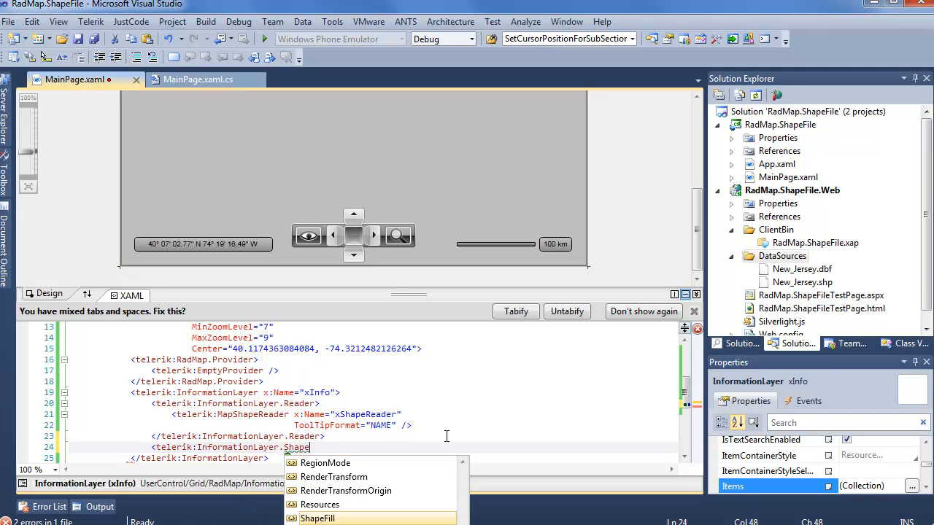
{"action": "left_click", "coordinate": [318, 518]}
{"action": "type", "text": "<telerik:MapShapeFill Fill=\""}
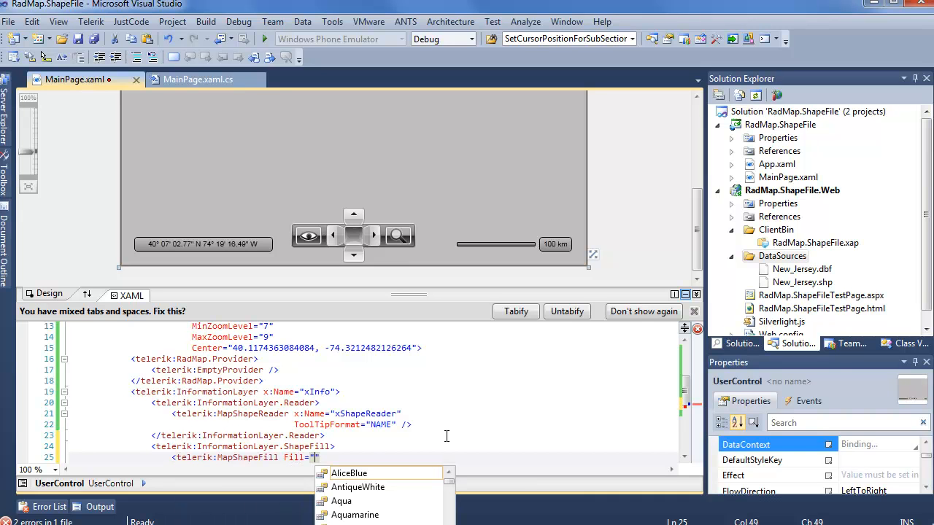
{"action": "type", "text": "LightBlue\" Stroke="}
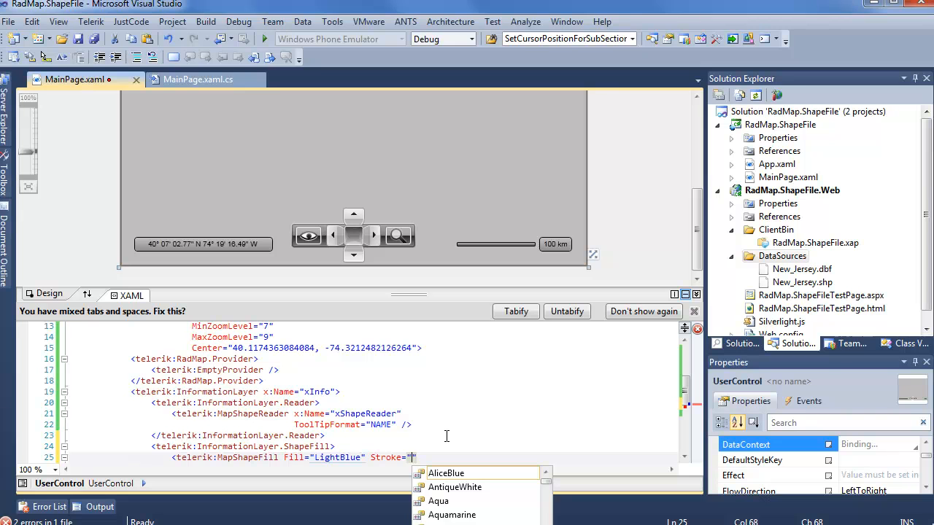
{"action": "type", "text": "DarkGray"}
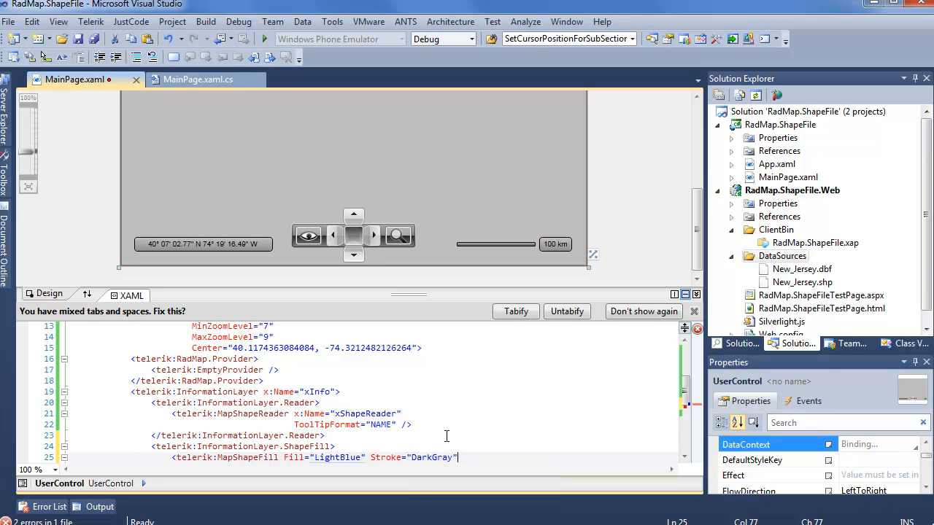
{"action": "type", "text": "stroket"}
{"action": "type", "text": "<telerik:"}
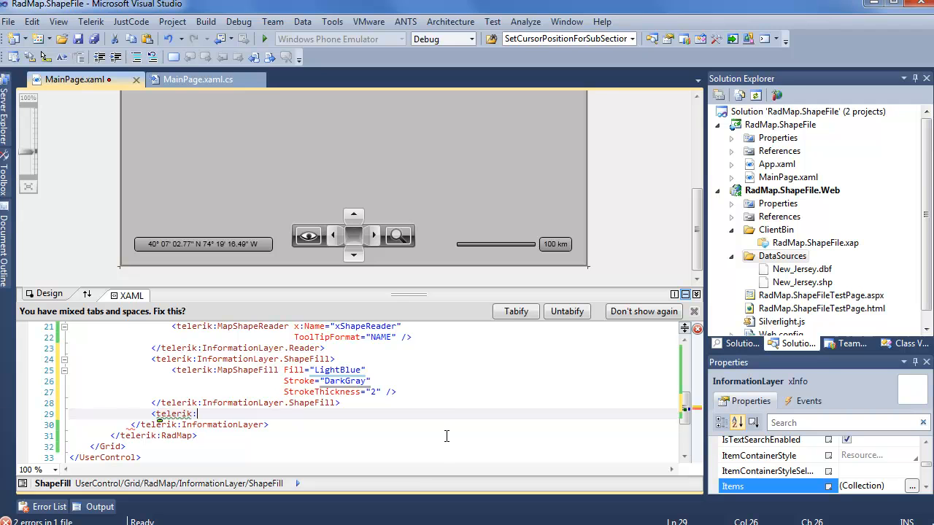
Add InformationLayer.HighlightFill with MapShapeFill Fill="Orange" Stroke="DarkGray" and a StrokeThickness.
{"action": "type", "text": "InformationLayer.HighlightFill>"}
{"action": "type", "text": "<telerik:"}
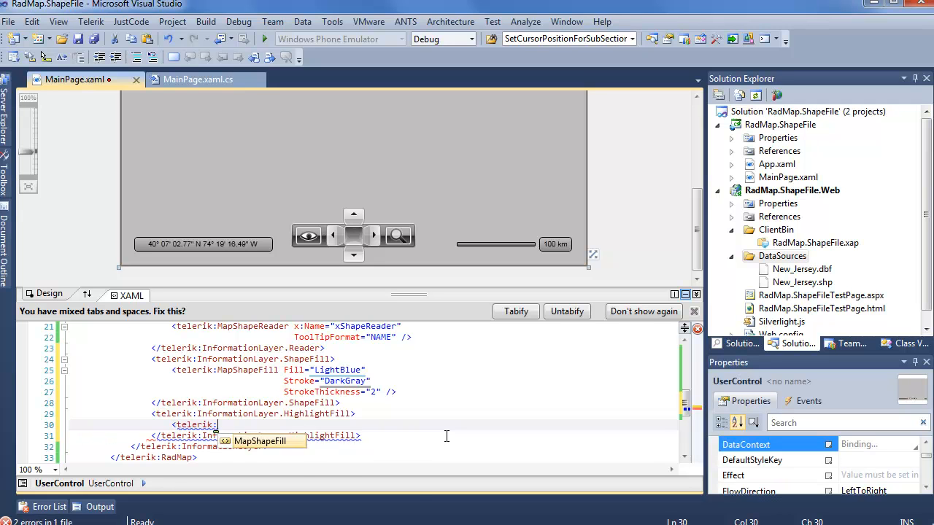
{"action": "type", "text": "Fill Fill=\"Orange"}
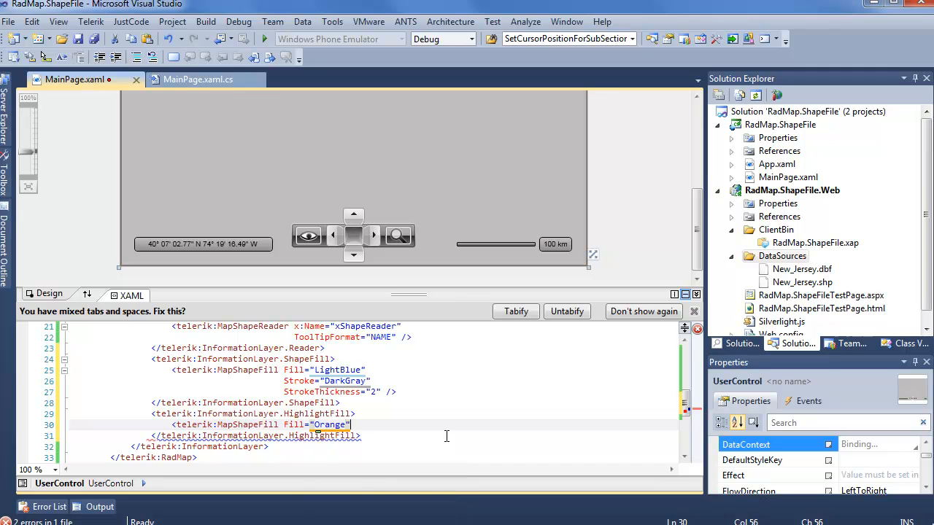
{"action": "type", "text": "Stroke=\"\""}
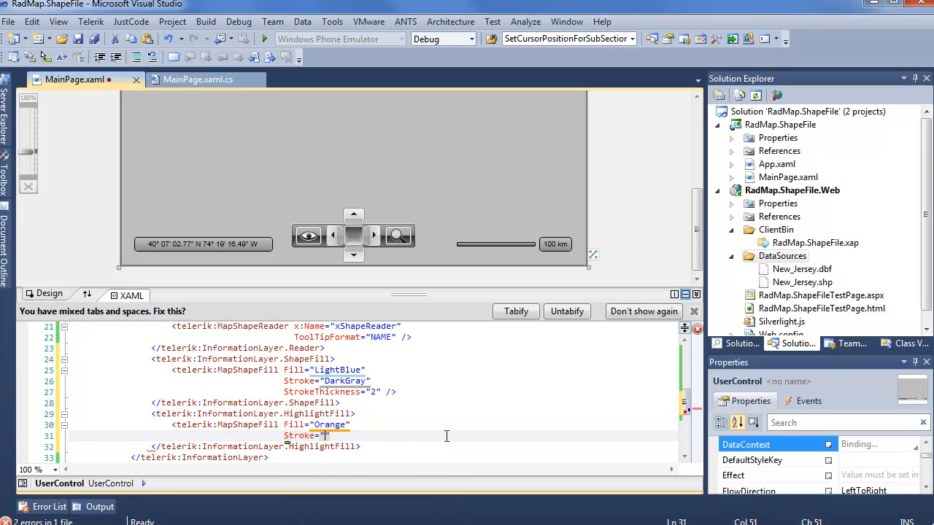
{"action": "type", "text": "DarkGray"}
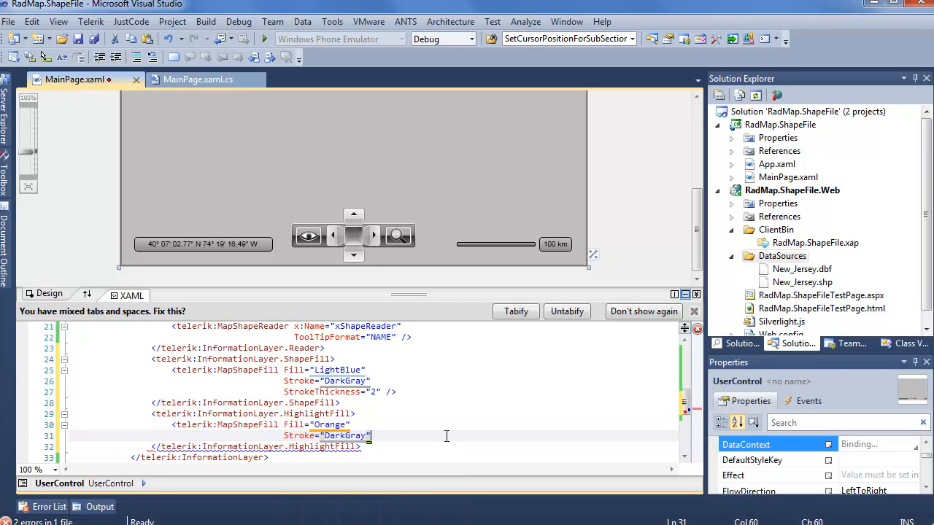
{"action": "type", "text": "StrokeTh"}
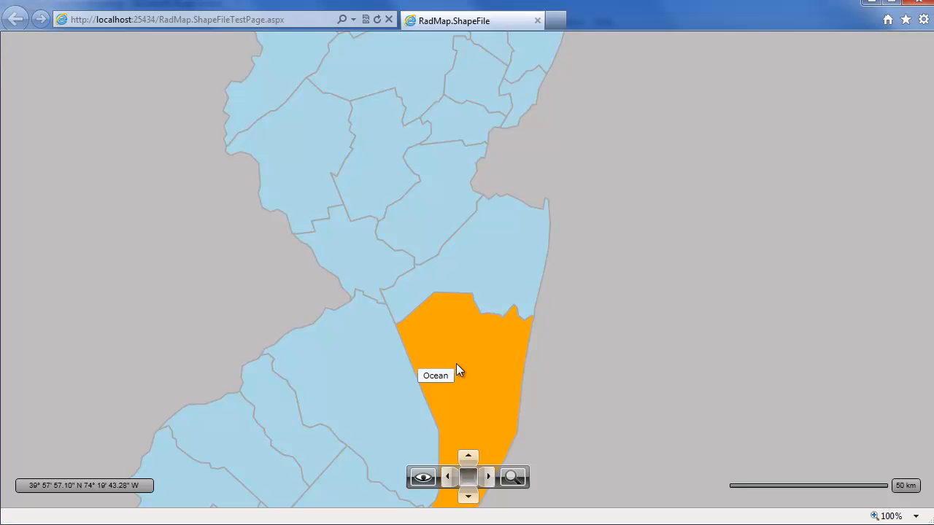
{"action": "mouse_move", "coordinate": [472, 355]}
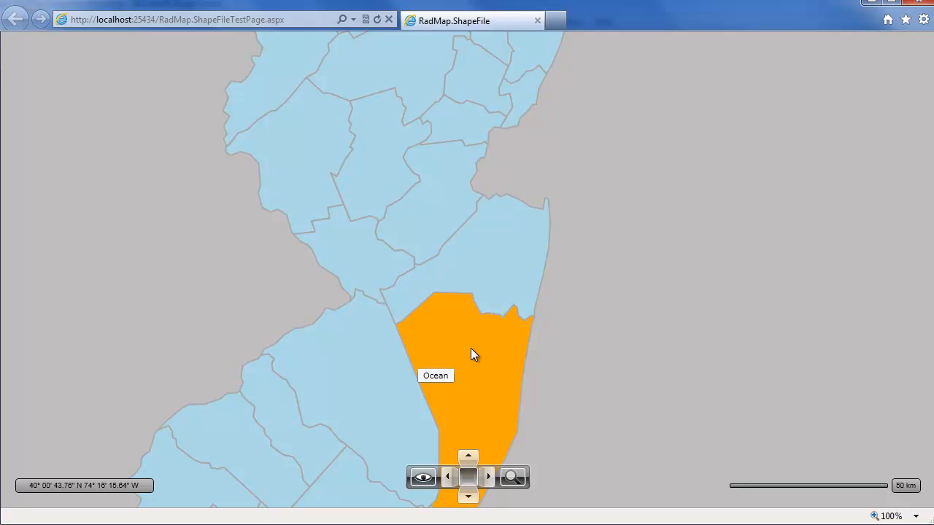
{"action": "mouse_move", "coordinate": [476, 350]}
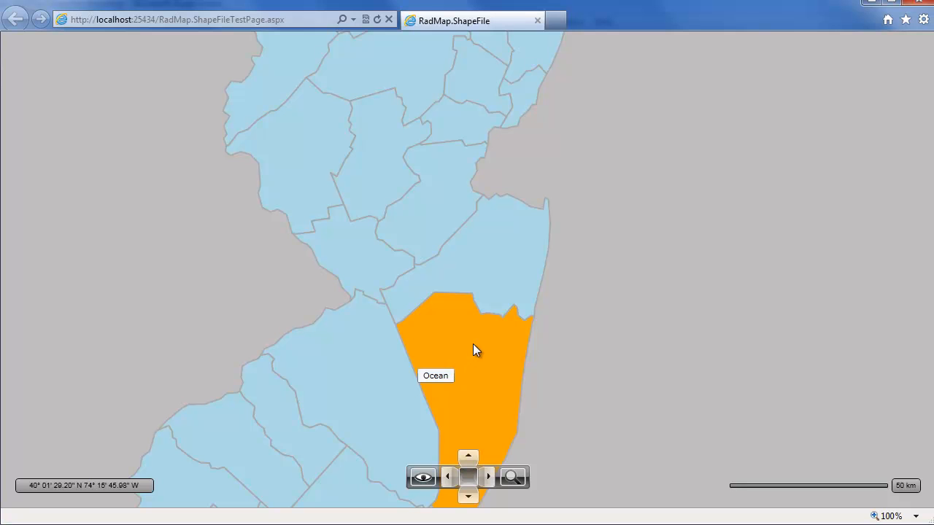